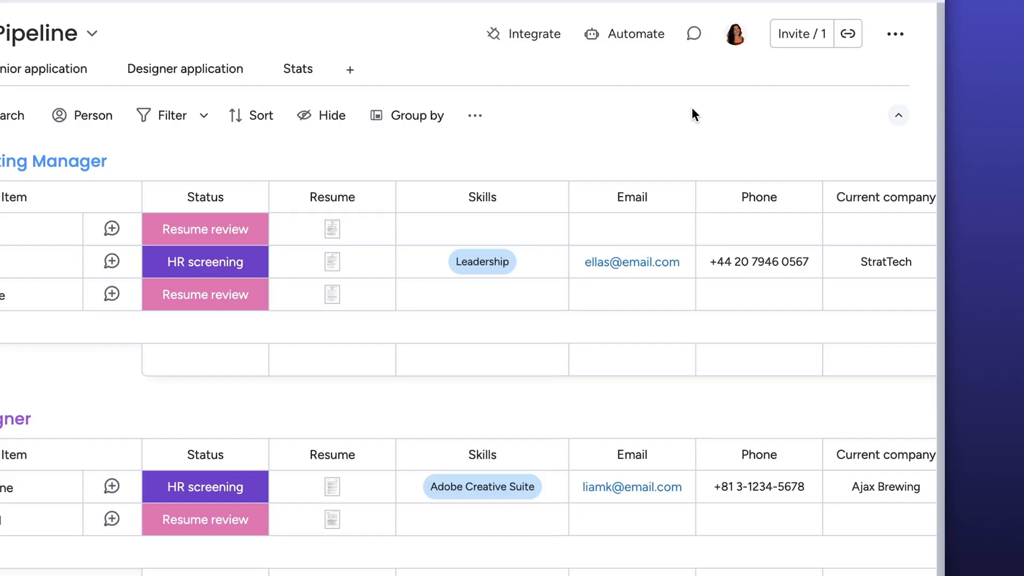
Step: Choose Autofill with AI from the Current company column's options menu
{"action": "left_click", "coordinate": [675, 196]}
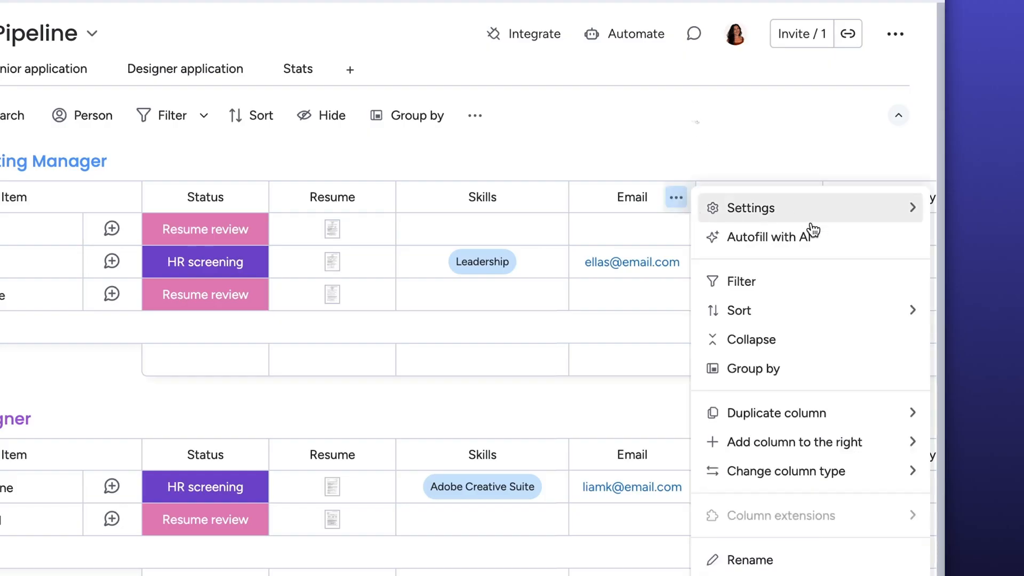
{"action": "mouse_move", "coordinate": [826, 245]}
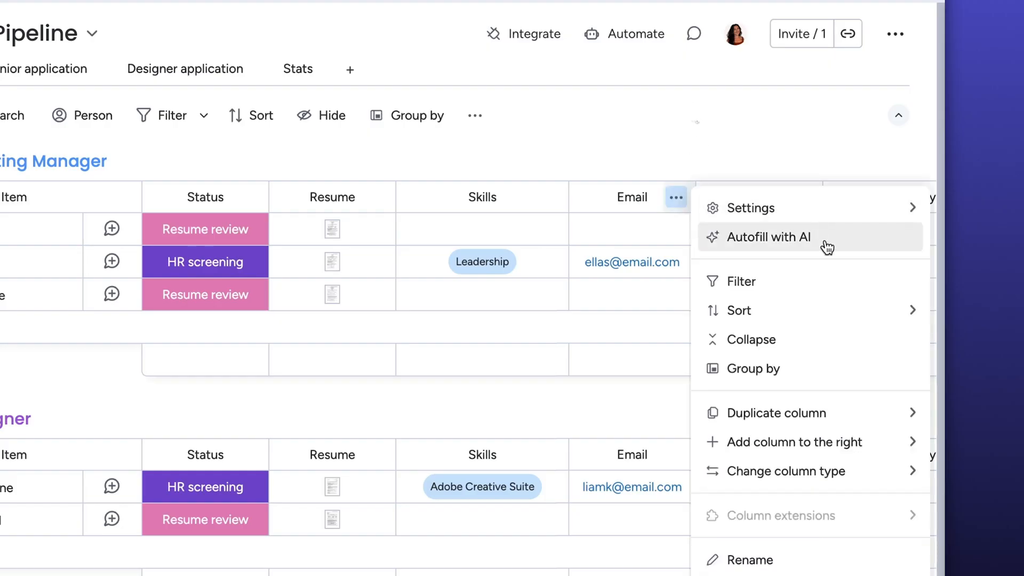
{"action": "left_click", "coordinate": [768, 236]}
{"action": "type", "text": "most recent job experience company name"}
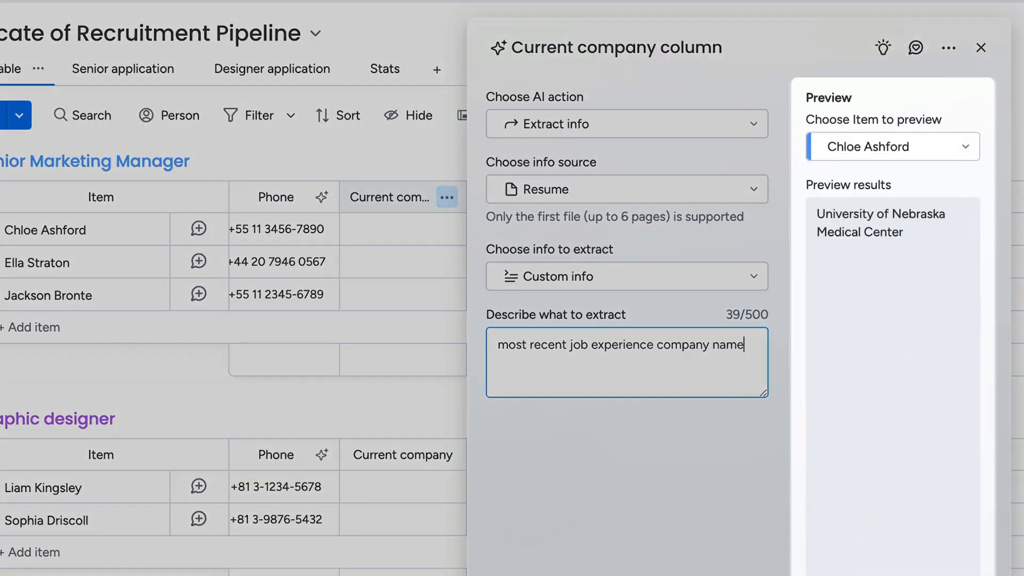
Step: Extract 'top job experience company name' from Resume and apply it to existing candidates
{"action": "double_click", "coordinate": [530, 345]}
{"action": "type", "text": "top"}
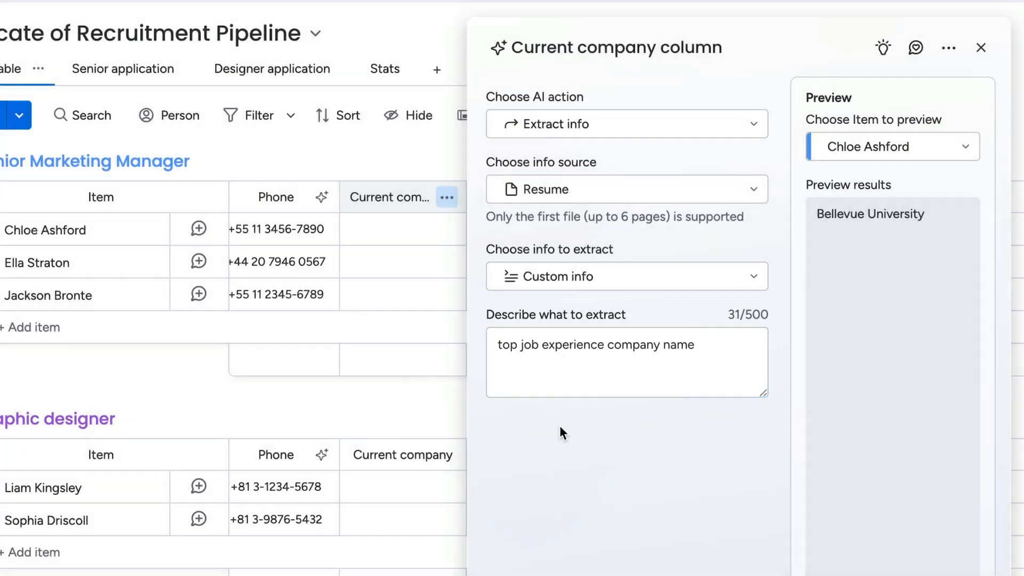
{"action": "left_click", "coordinate": [892, 146]}
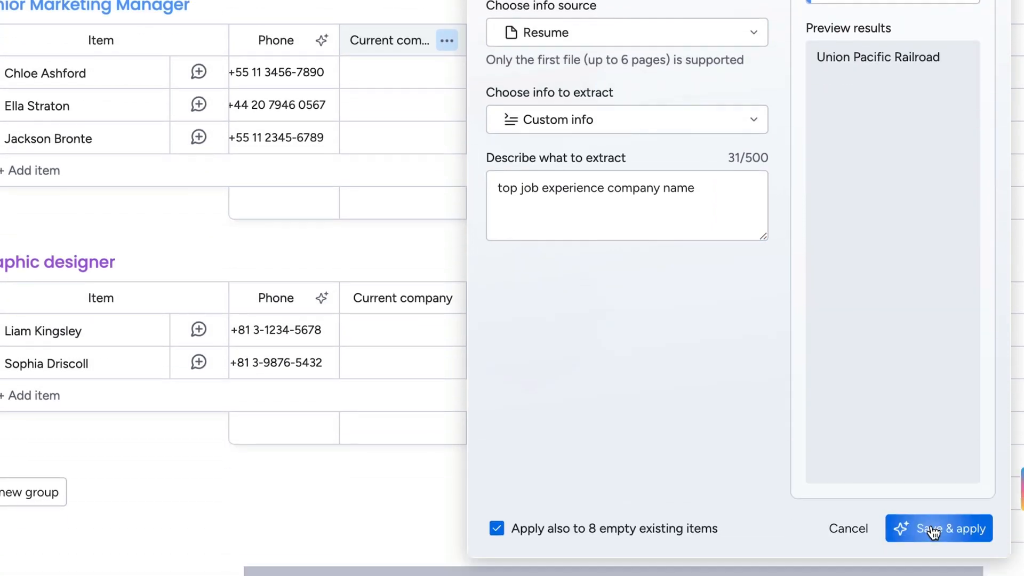
{"action": "left_click", "coordinate": [939, 529]}
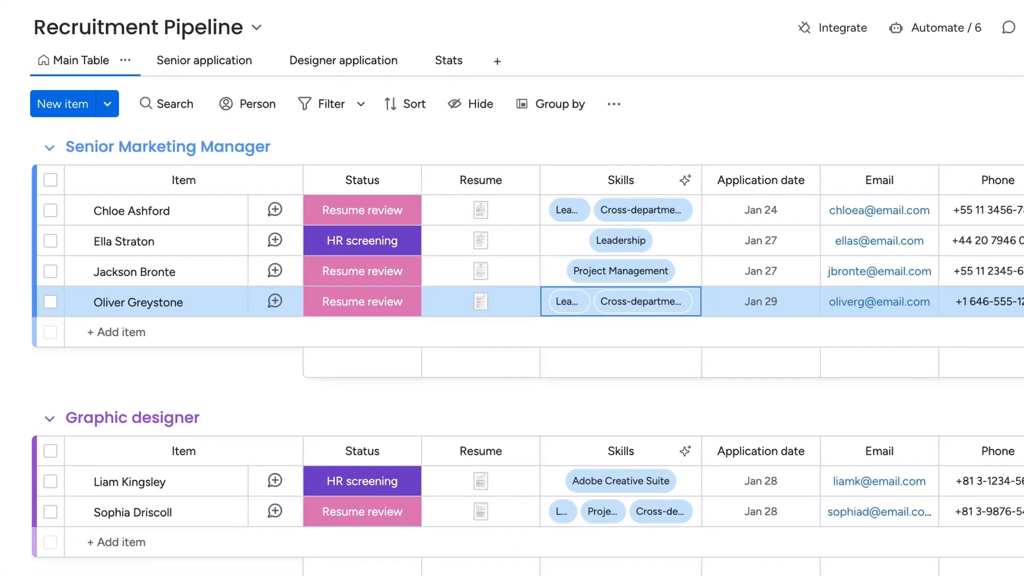
{"action": "scroll", "scroll_direction": "right", "scroll_amount": 3}
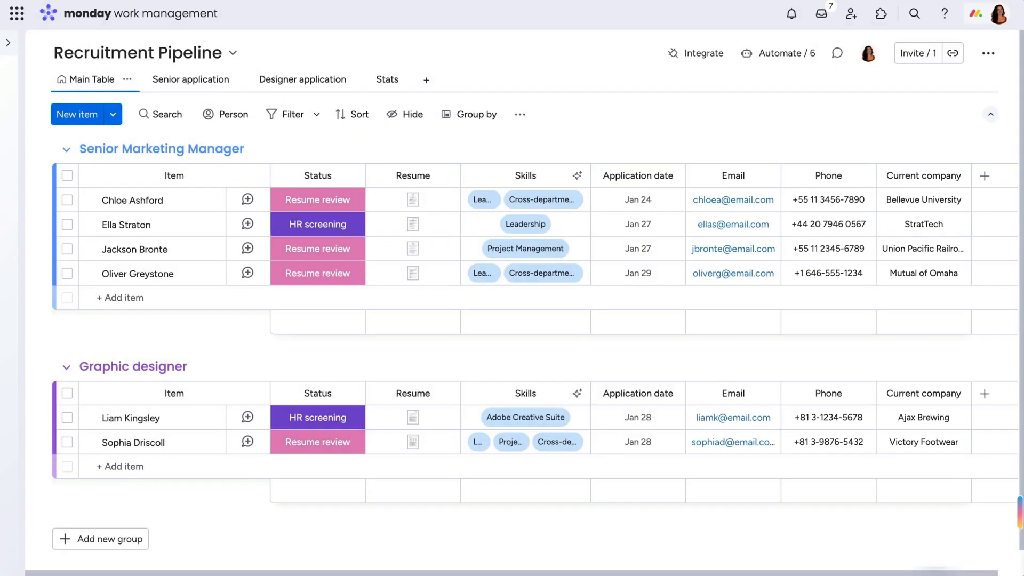
{"action": "mouse_move", "coordinate": [985, 174]}
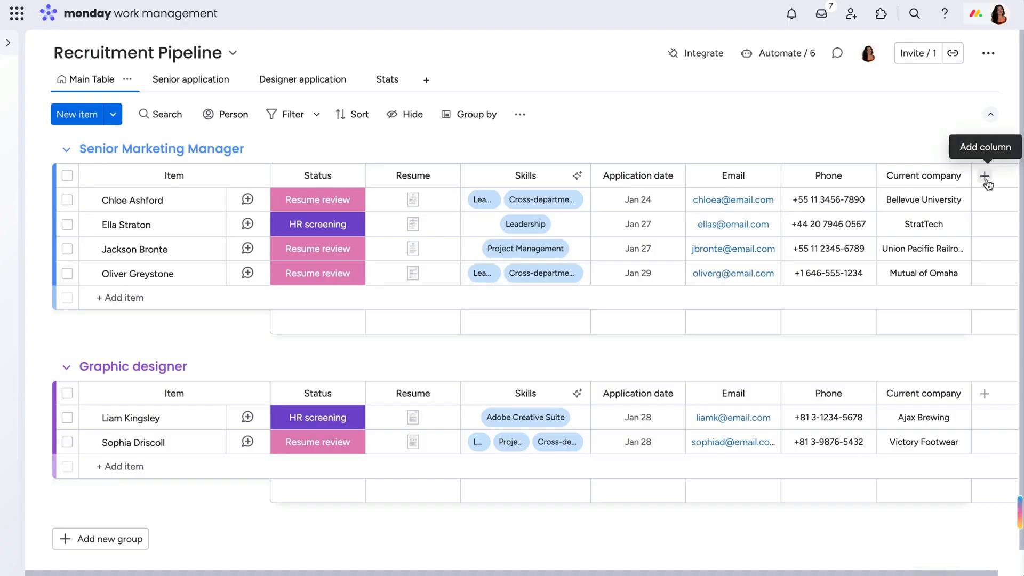
Step: Add the AI-powered Assign labels column from the Column Center to the board
{"action": "left_click", "coordinate": [984, 177]}
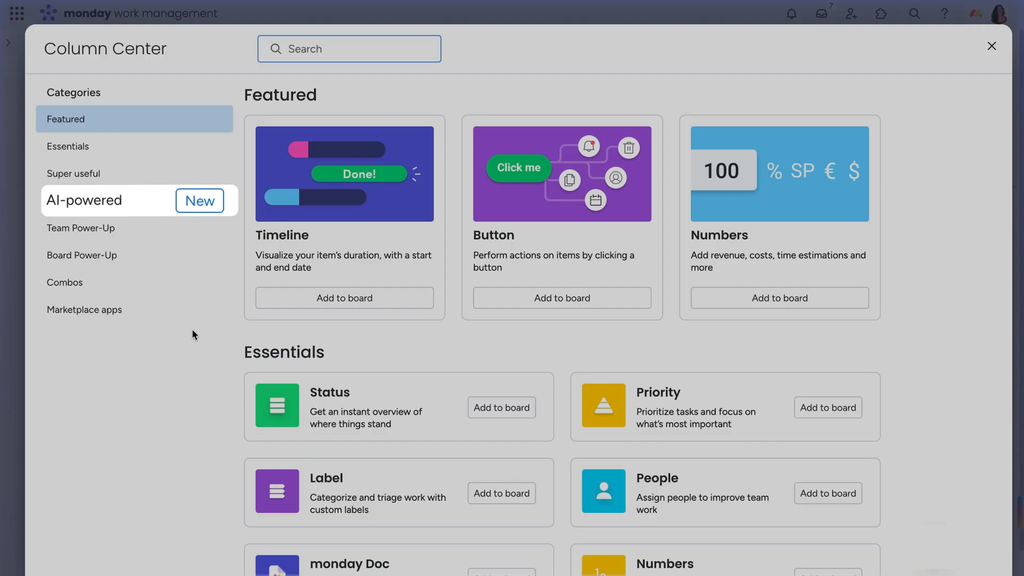
{"action": "left_click", "coordinate": [85, 200]}
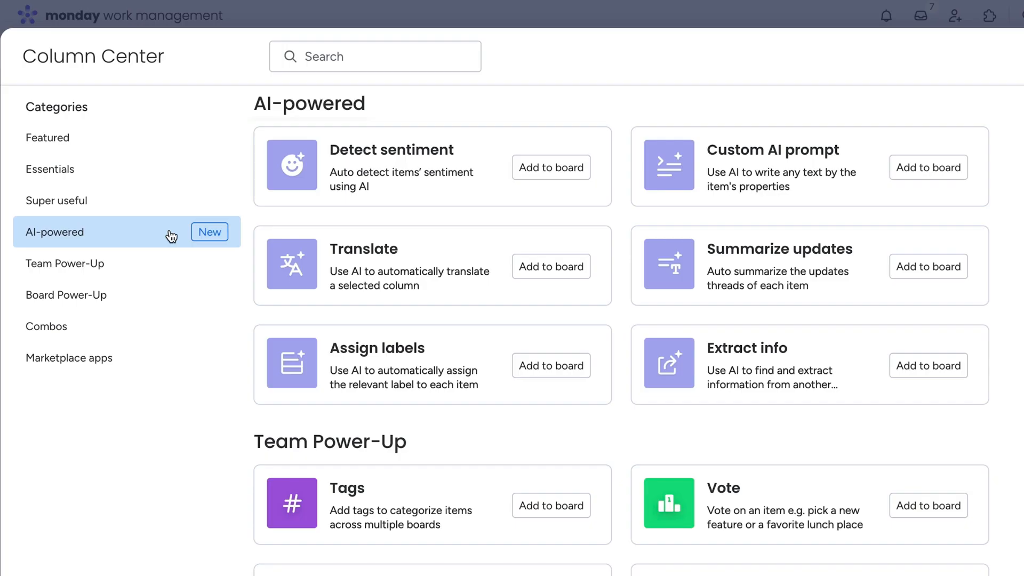
{"action": "mouse_move", "coordinate": [550, 364]}
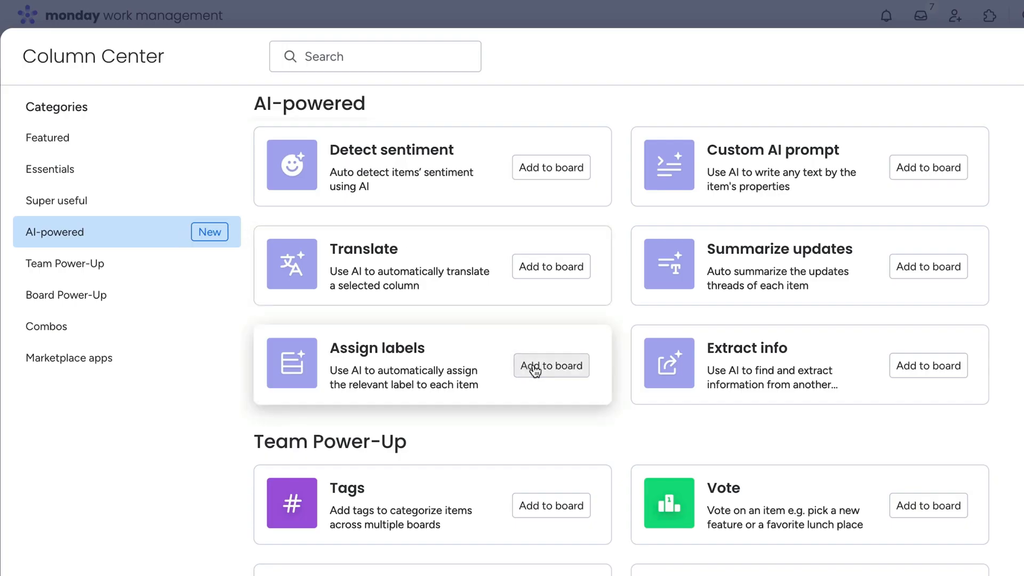
{"action": "left_click", "coordinate": [550, 365]}
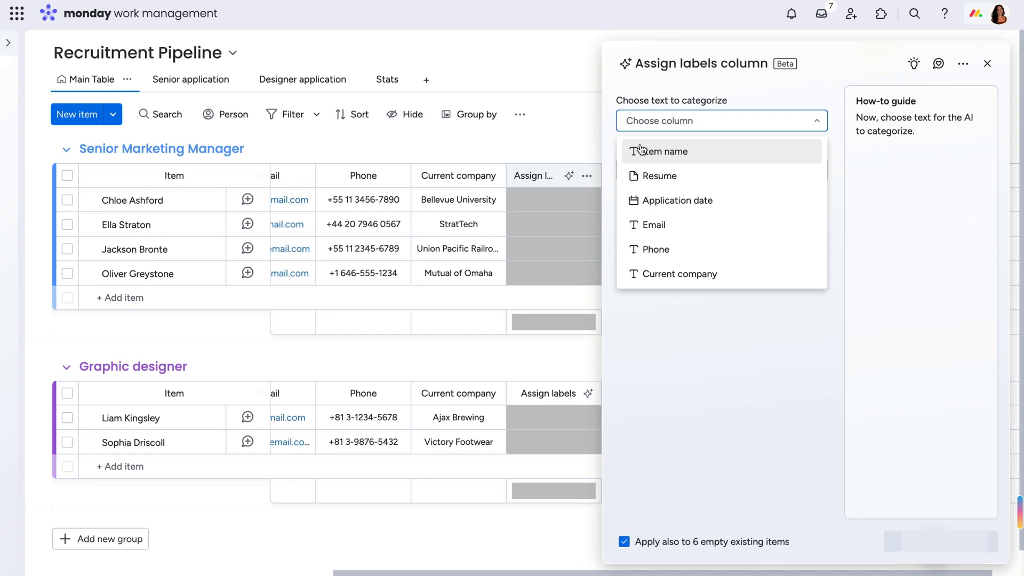
Step: Label each resume Strong, Average or Weak hire with added instructions, and apply to all
{"action": "left_click", "coordinate": [657, 176]}
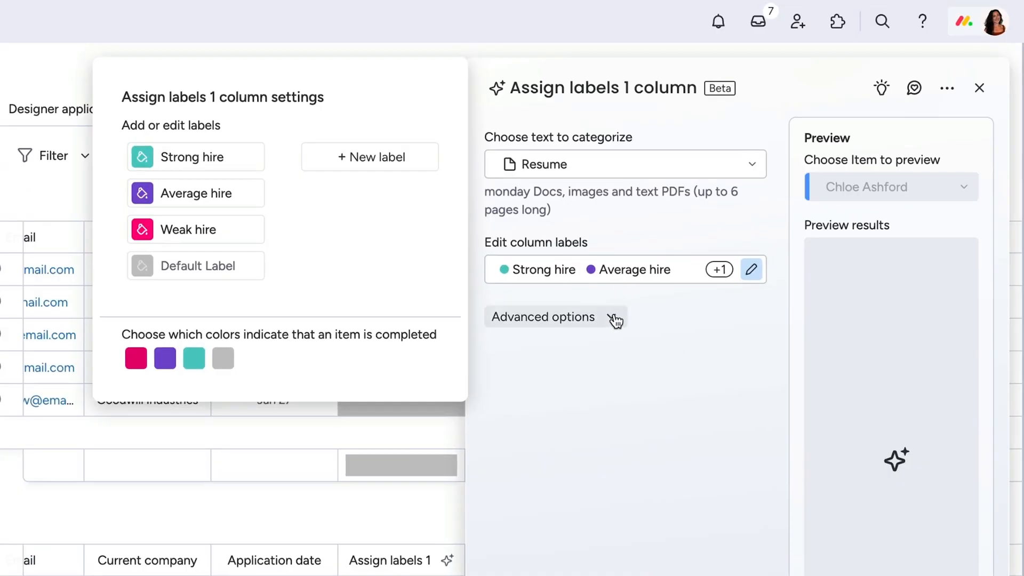
{"action": "left_click", "coordinate": [543, 316]}
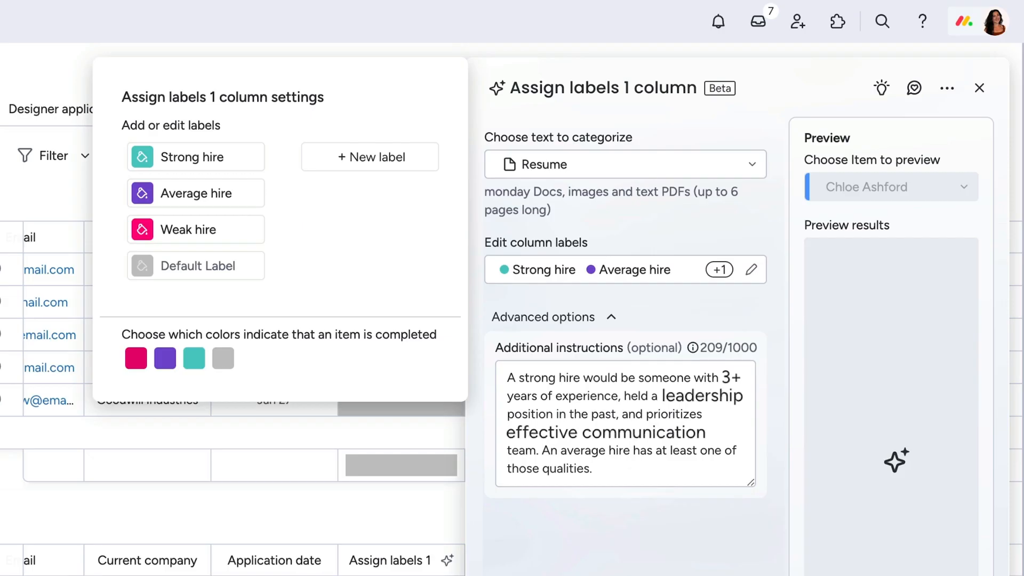
{"action": "left_click", "coordinate": [979, 87]}
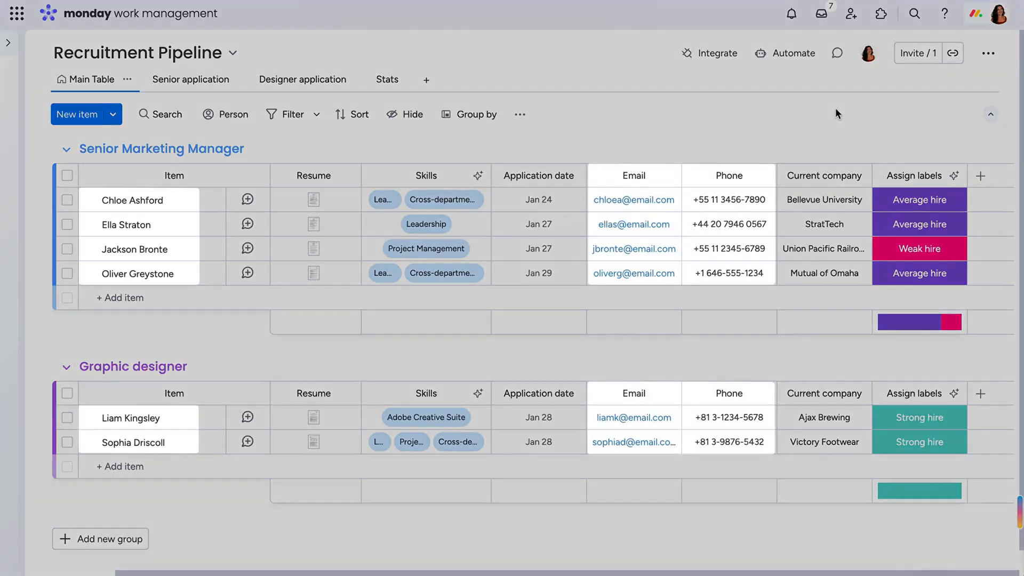
{"action": "left_click", "coordinate": [786, 53]}
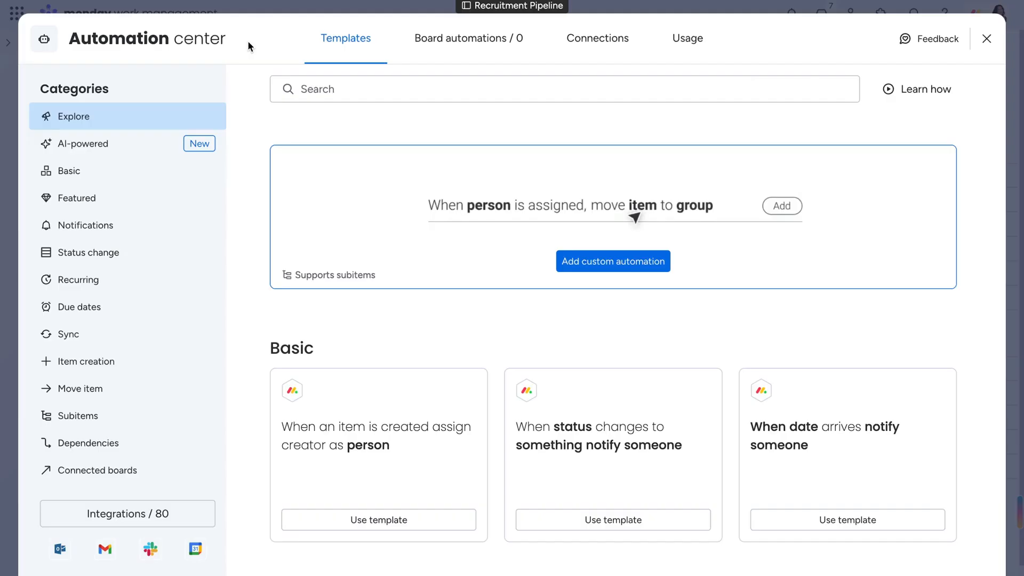
Step: Show the AI-powered category in the Automation center
{"action": "left_click", "coordinate": [83, 144]}
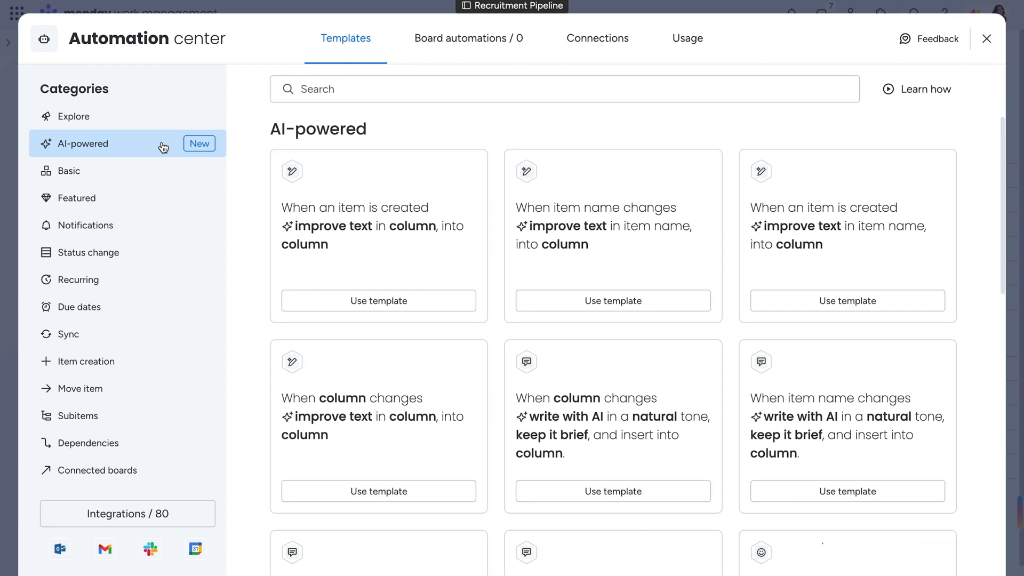
{"action": "left_click", "coordinate": [468, 38]}
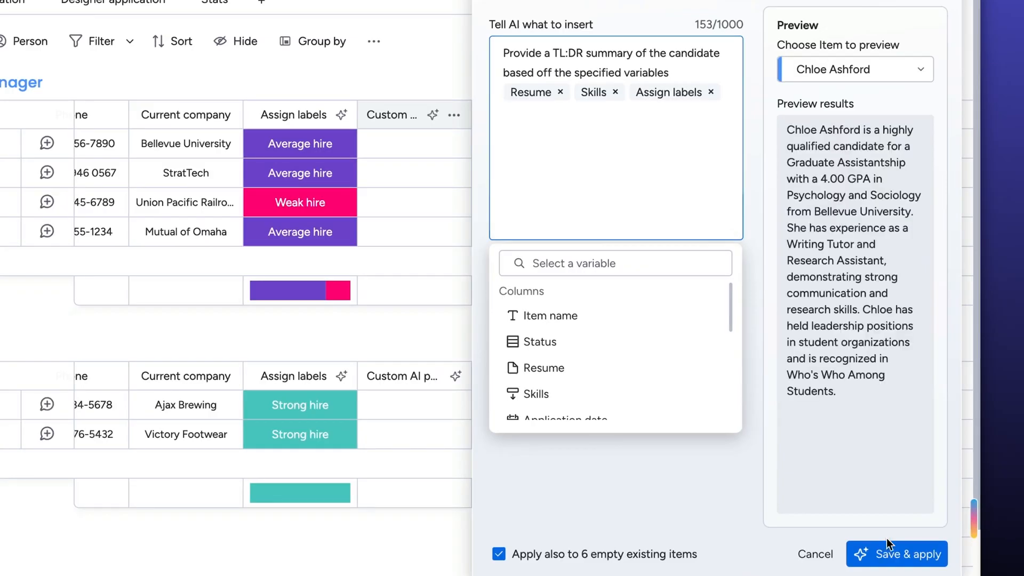
Step: Save the TL;DR prompt using Resume, Skills and Assign labels, applying to existing candidates
{"action": "left_click", "coordinate": [895, 553]}
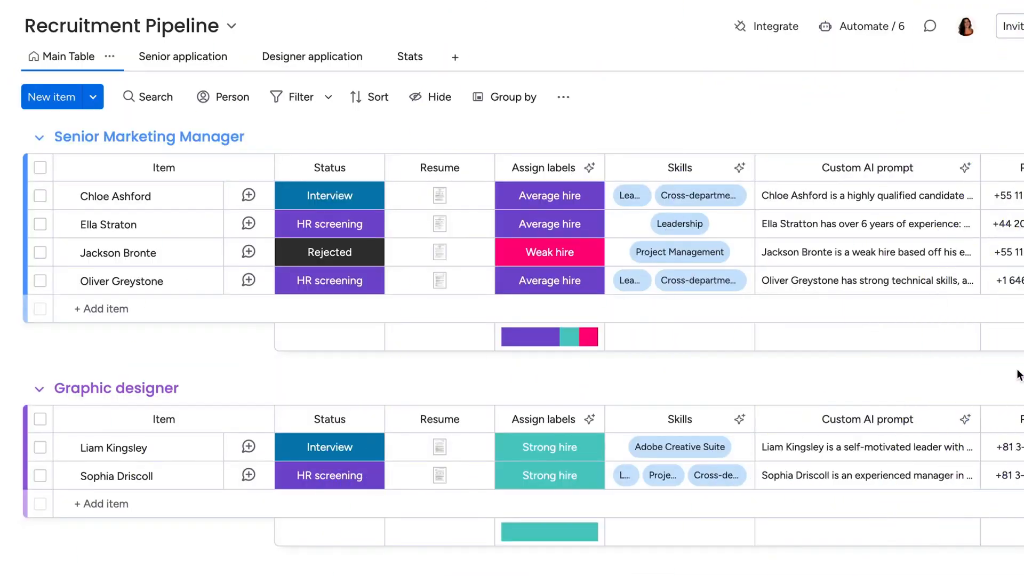
{"action": "left_click", "coordinate": [101, 308]}
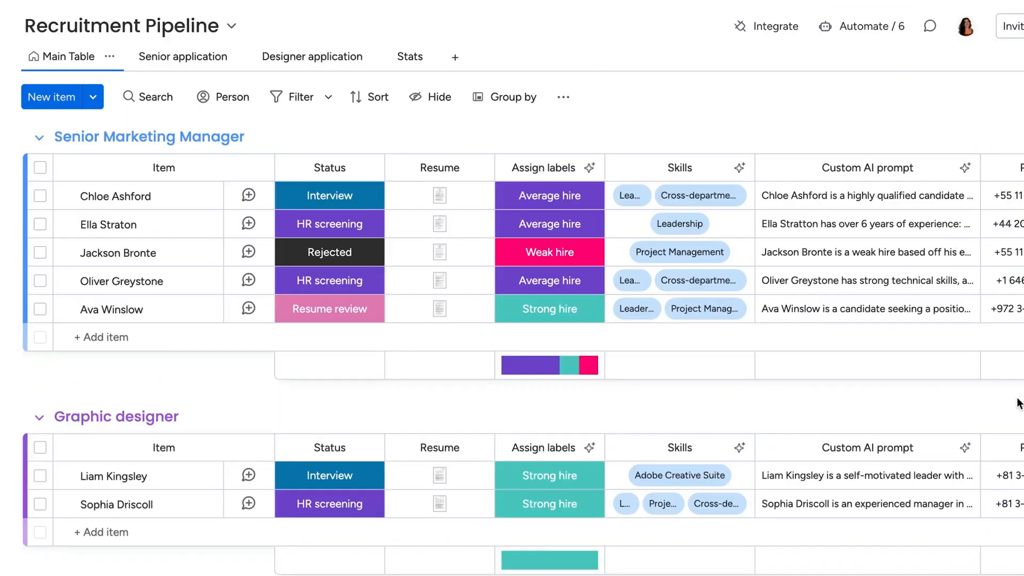